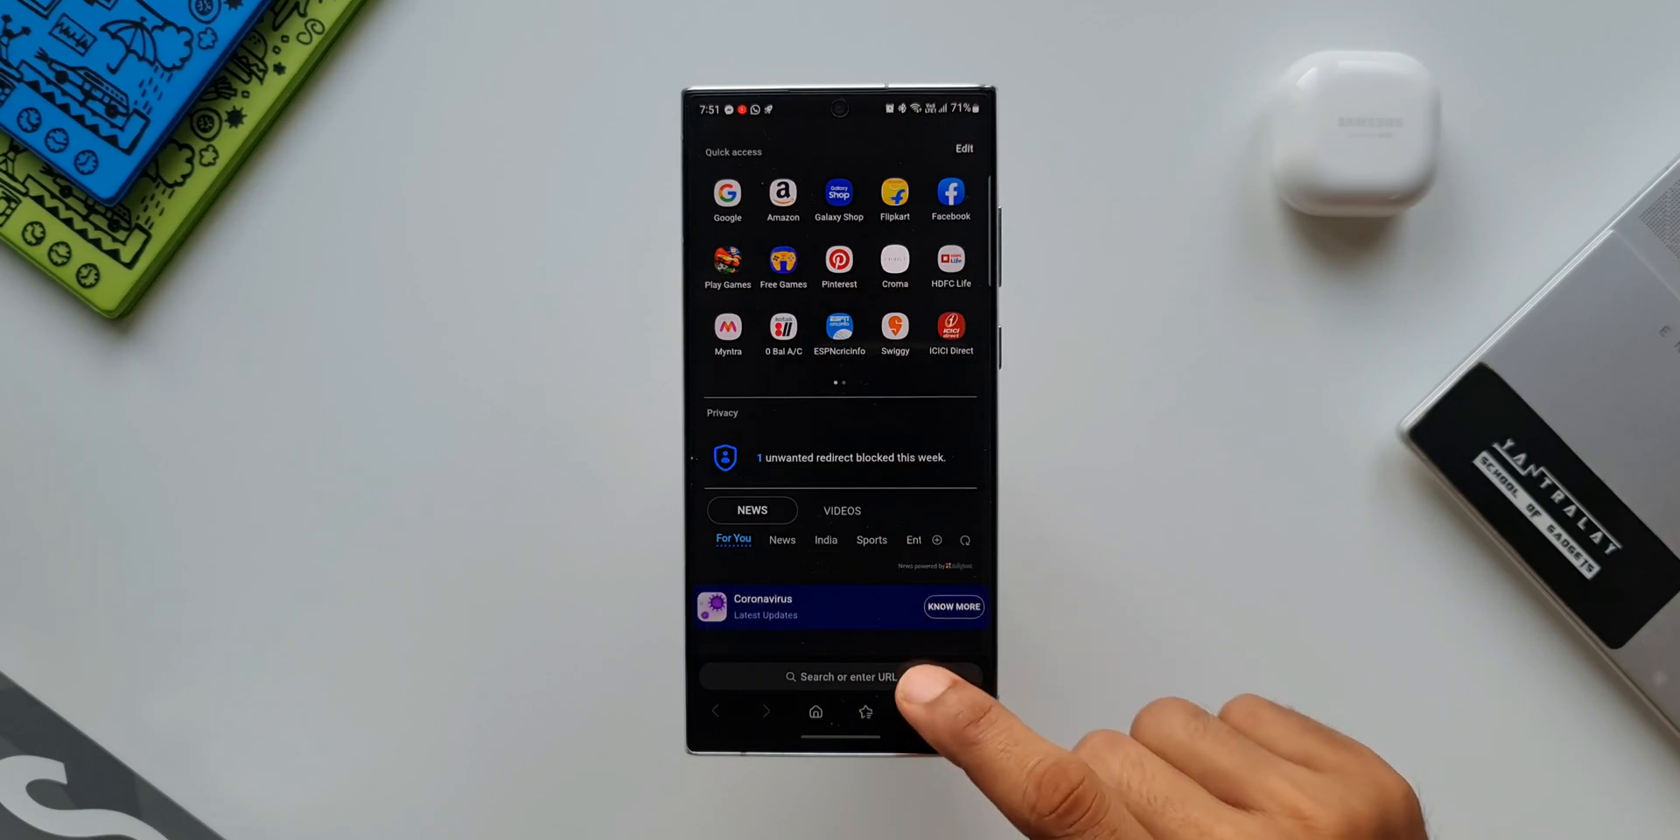
- Go to 9to5google.com, landing on the delayed Pixel August update story
{"action": "left_click", "coordinate": [849, 676]}
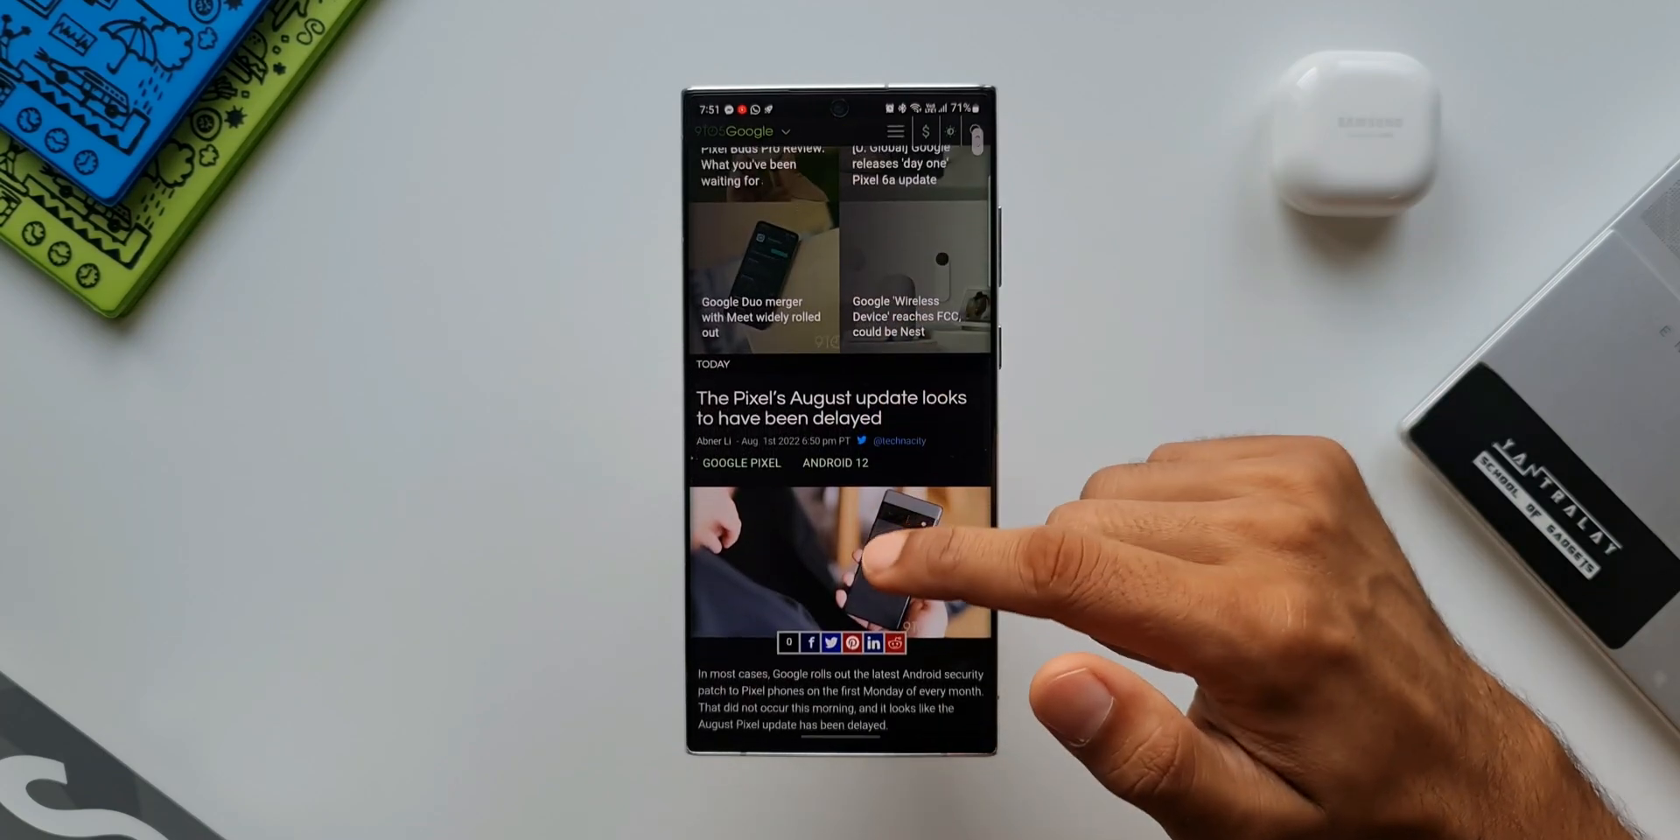
{"action": "scroll", "scroll_direction": "down", "scroll_amount": 3}
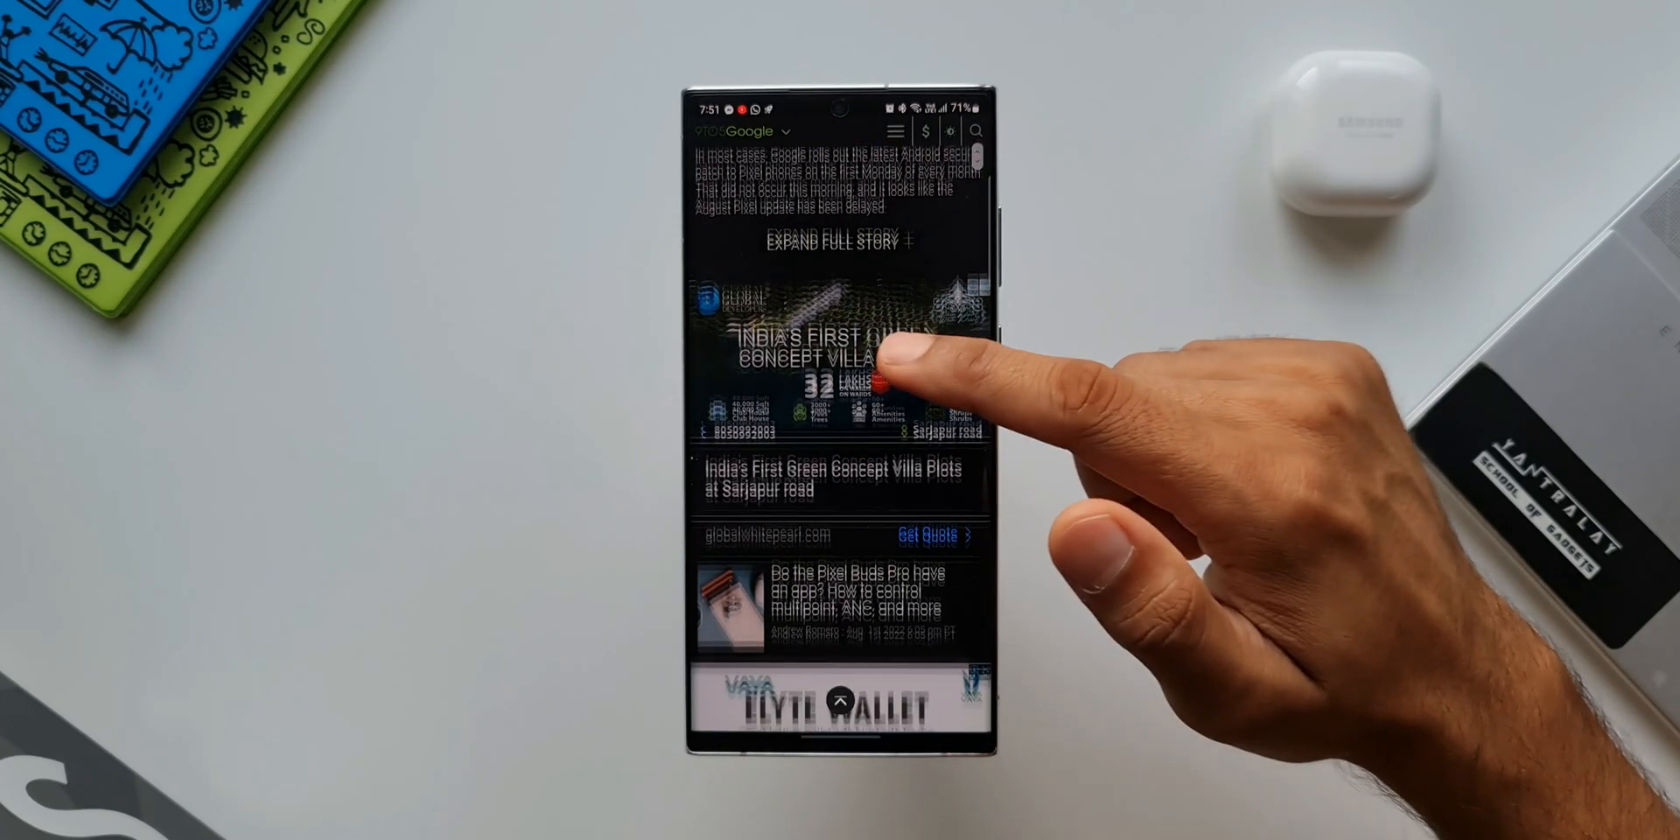
{"action": "scroll", "scroll_direction": "down", "scroll_amount": 3}
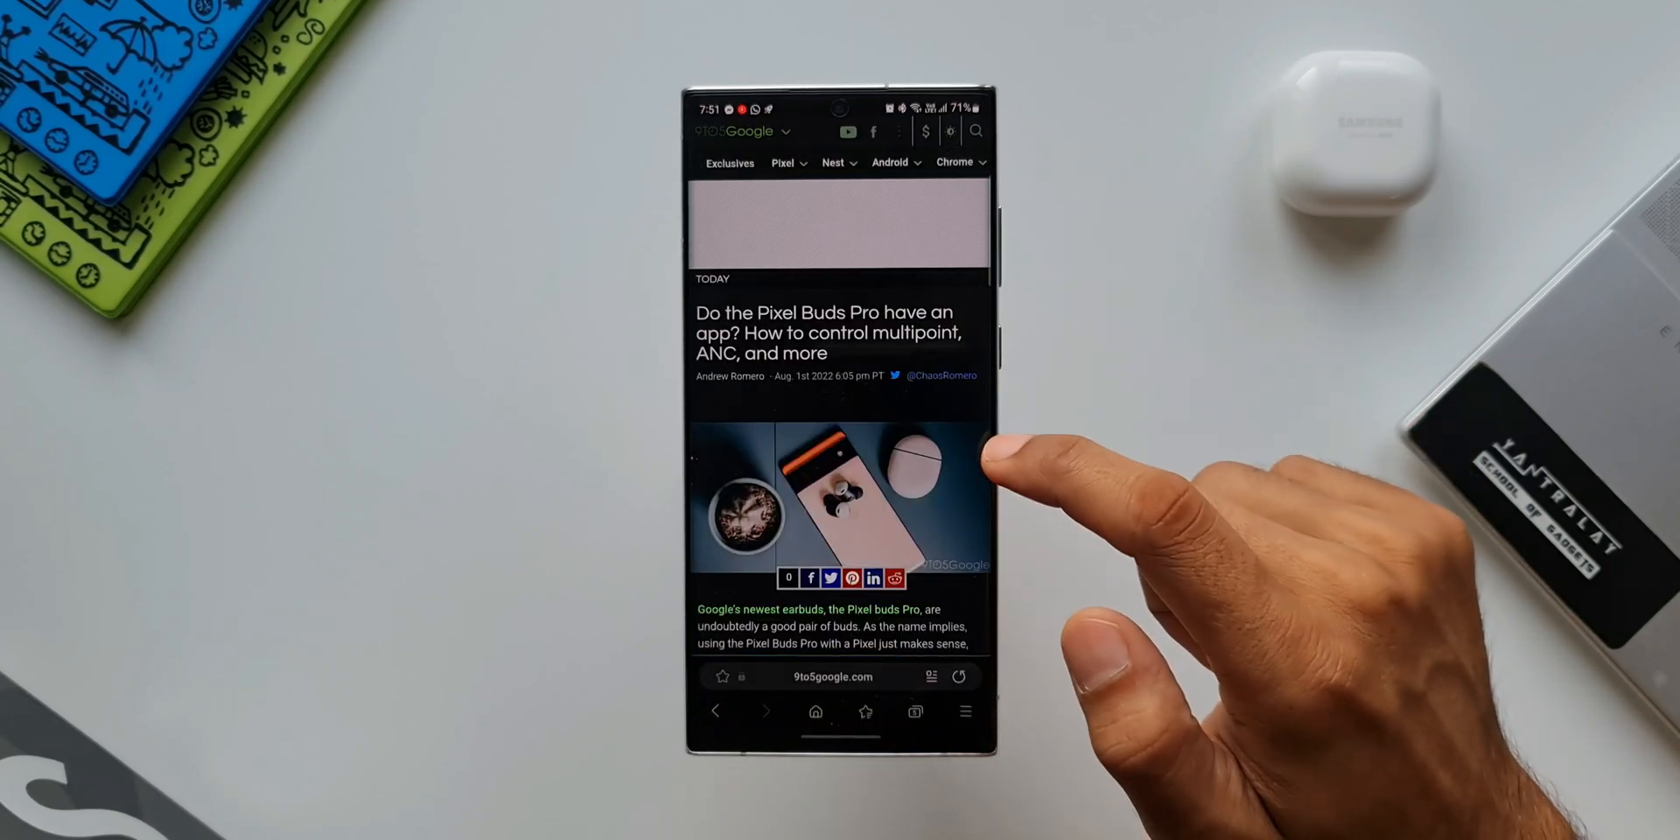
{"action": "scroll", "scroll_direction": "down", "scroll_amount": 3}
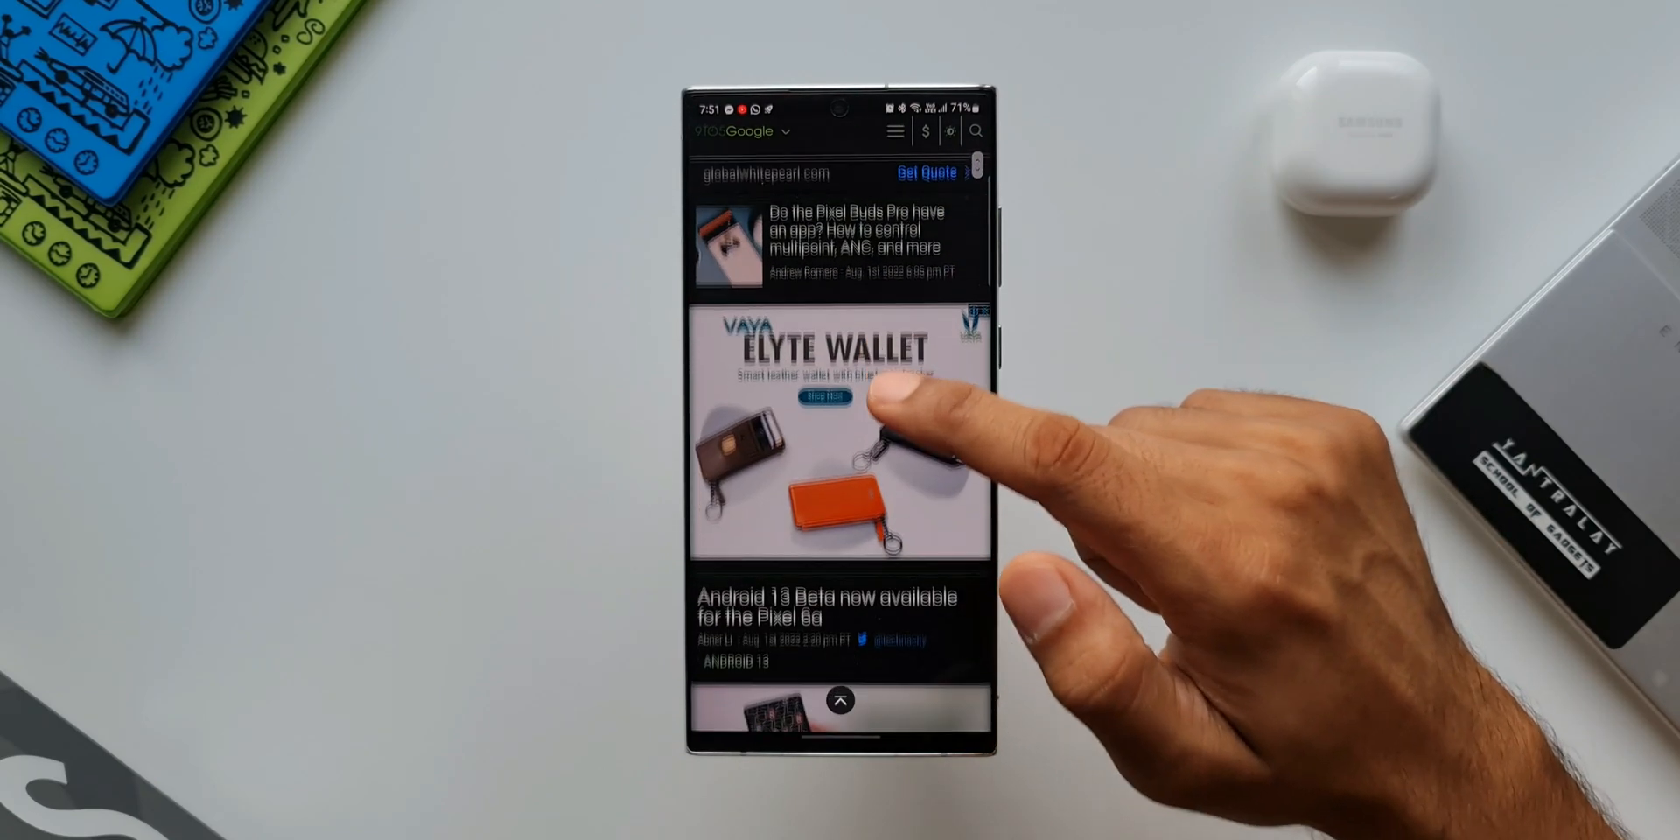
{"action": "scroll", "scroll_direction": "down", "scroll_amount": 3}
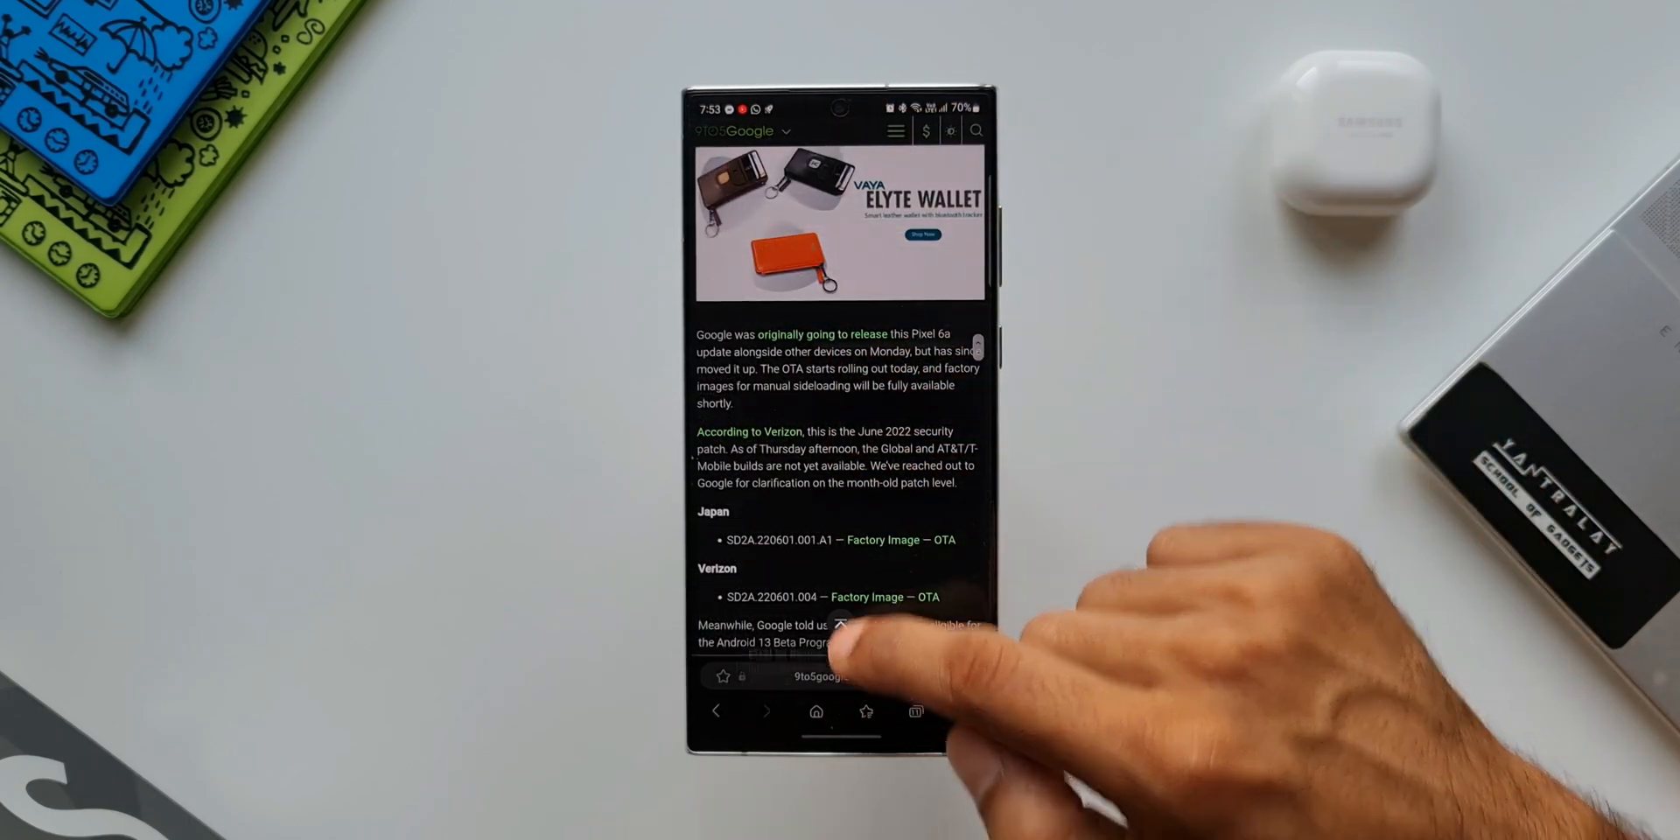
- Scroll the lower split-screen window through the Pixel 6a day one update article
{"action": "scroll", "scroll_direction": "down", "scroll_amount": 3}
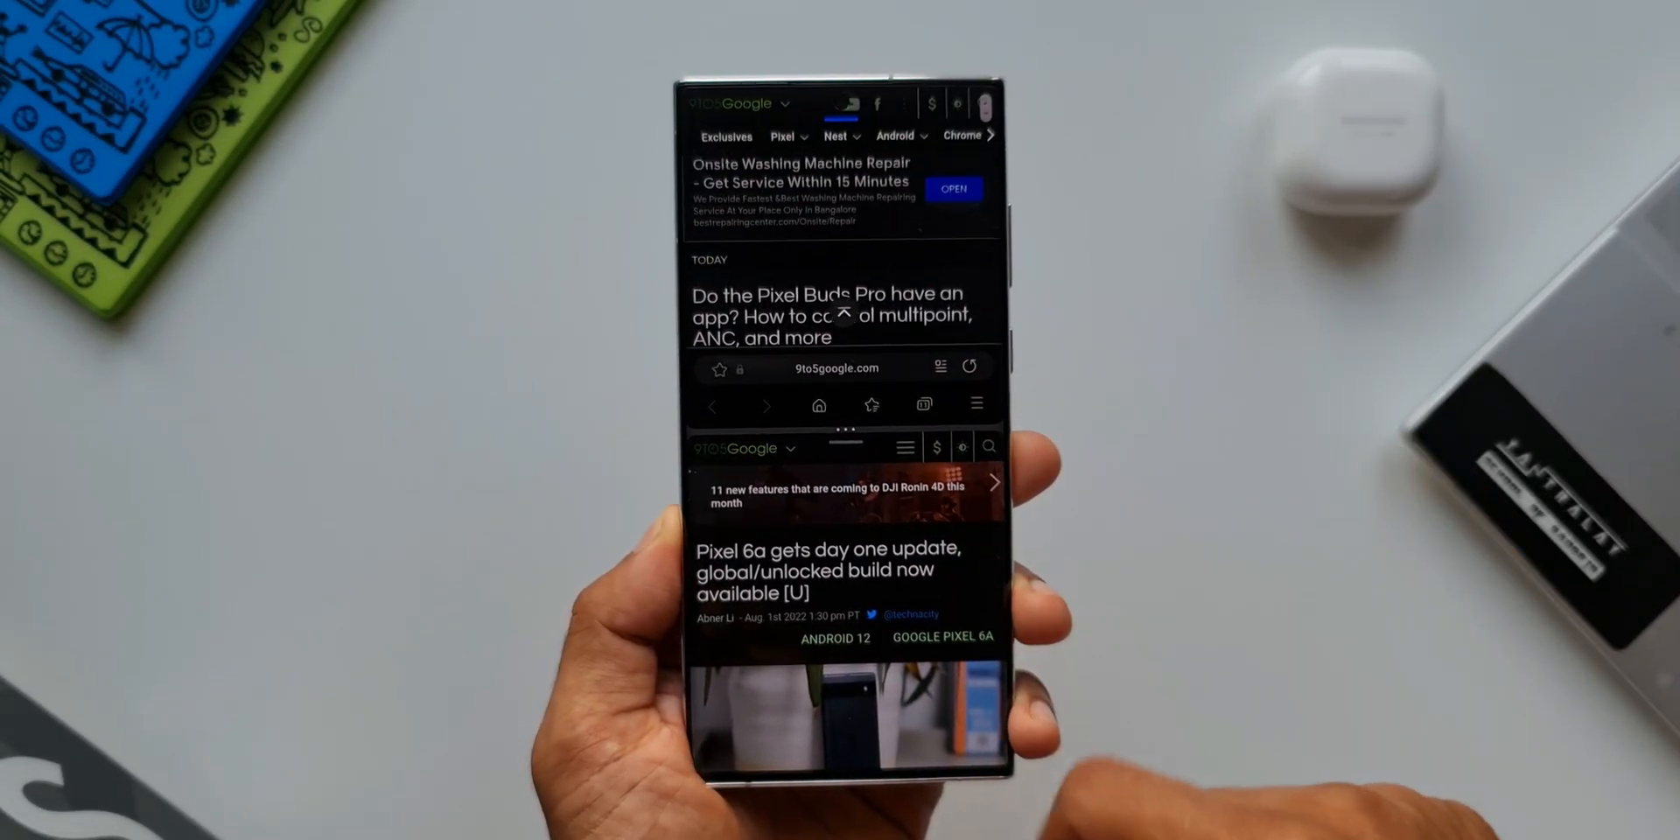
- Show another 9to5Google page in a floating pop-up window over the split-screen articles
{"action": "left_click", "coordinate": [803, 569]}
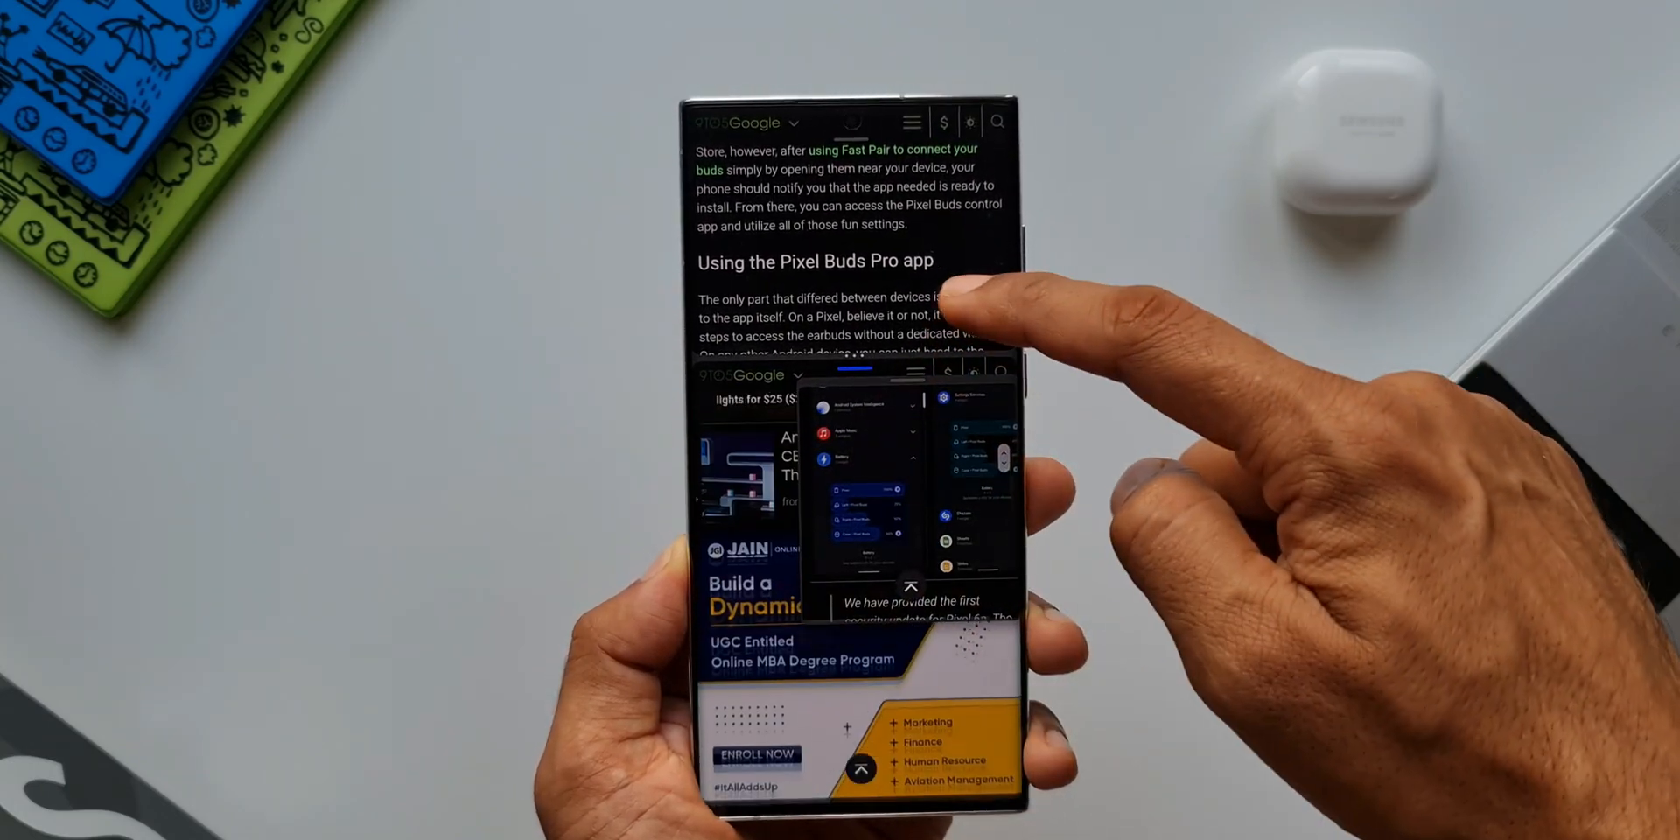
- Scroll the floating Samsung July 2022 security update and Pixel 6a pop-up windows over the home feed
{"action": "scroll", "scroll_direction": "down", "scroll_amount": 3}
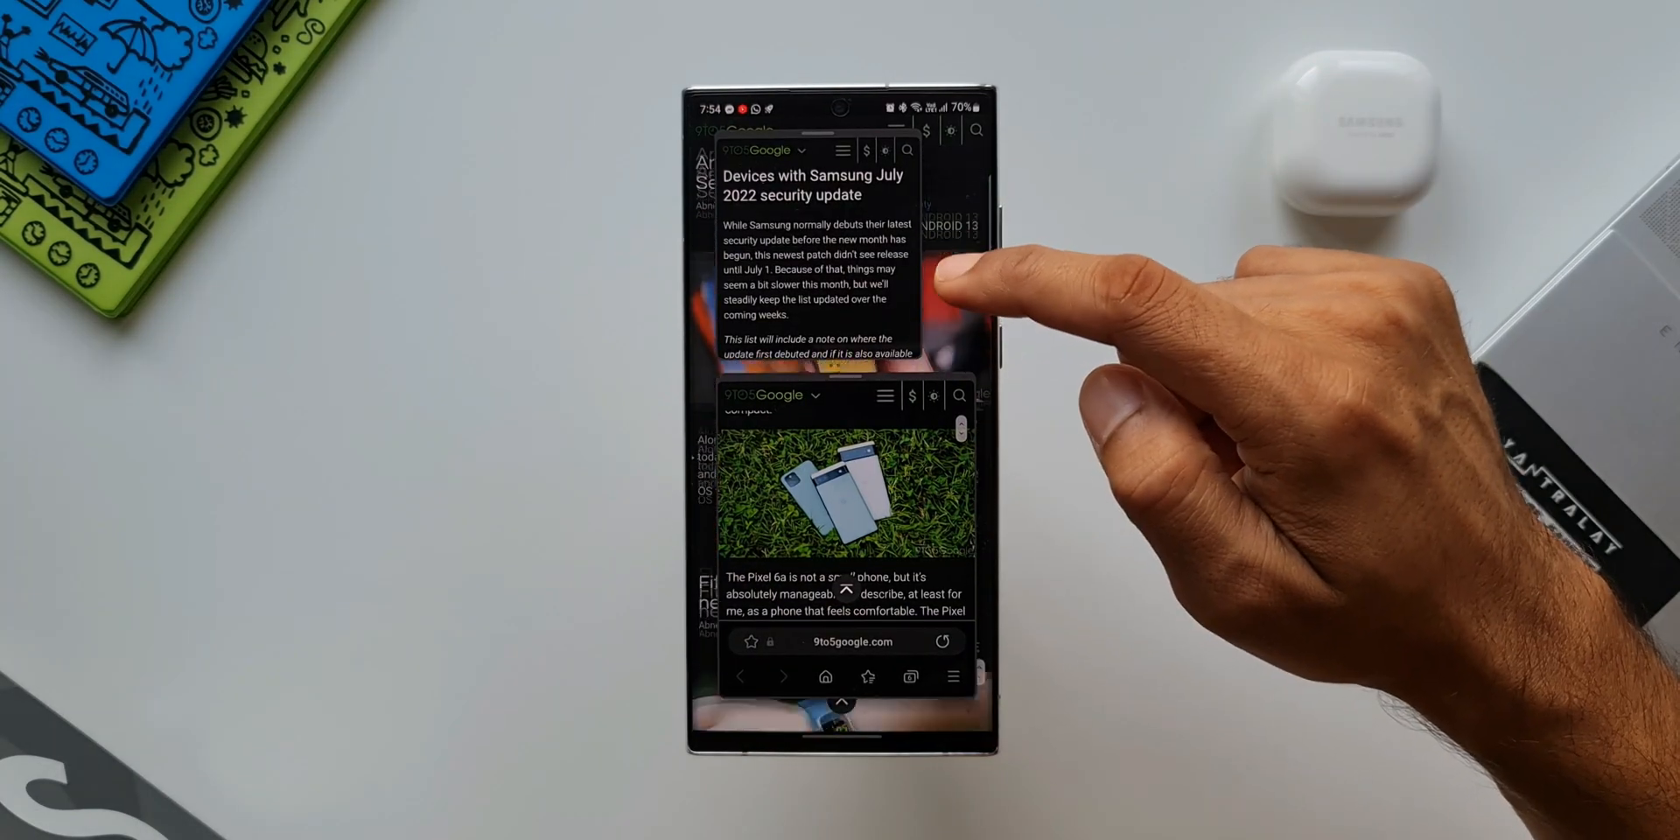
{"action": "scroll", "scroll_direction": "down", "scroll_amount": 3}
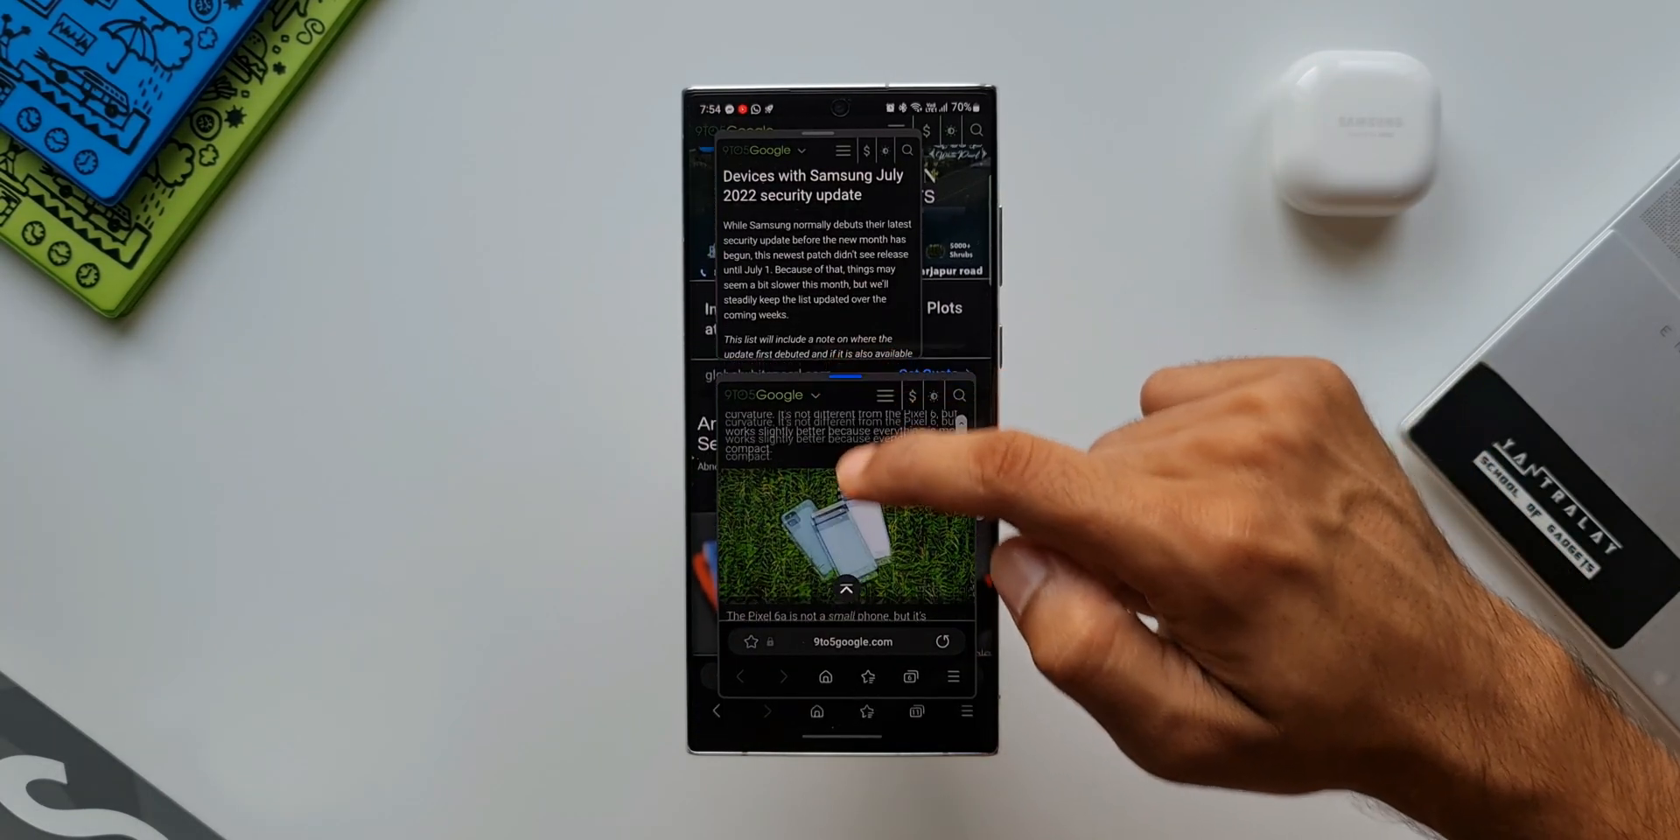